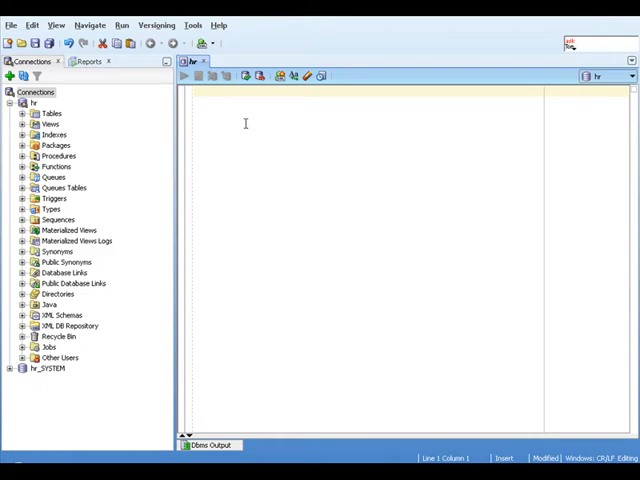
# Type the statement 'delete from emp2' in the hr worksheet.
pyautogui.write('delete from')
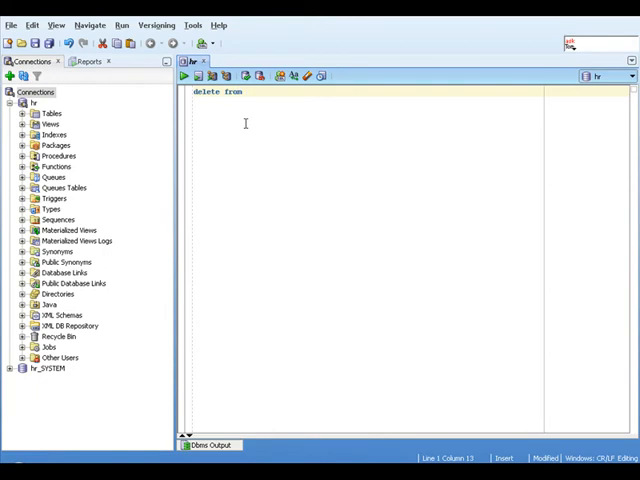
pyautogui.write('emp')
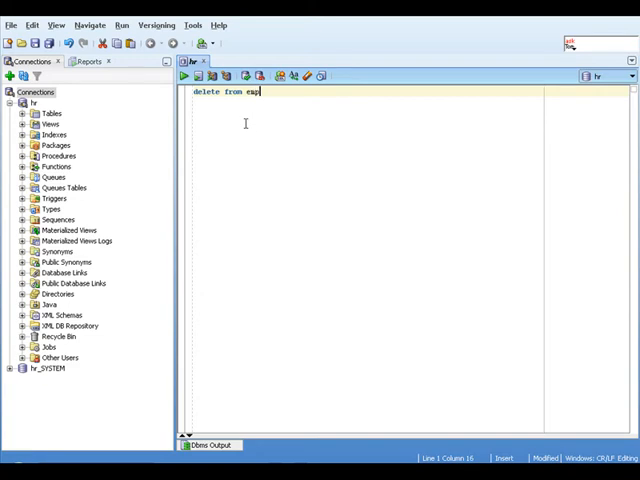
pyautogui.write('2')
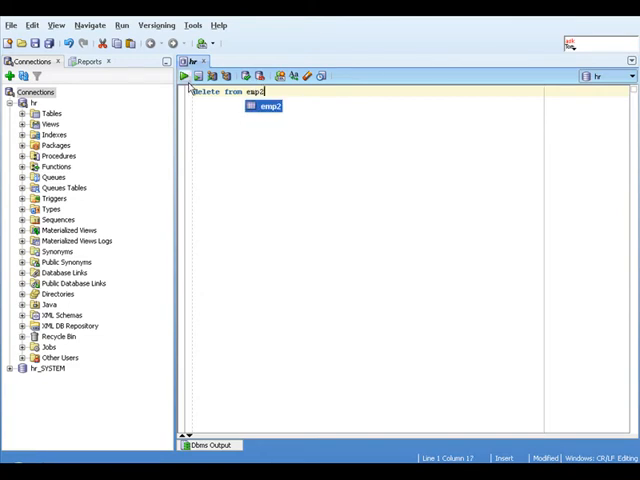
# Run the delete from emp2 statement, deleting 108 rows.
pyautogui.click(184, 76)
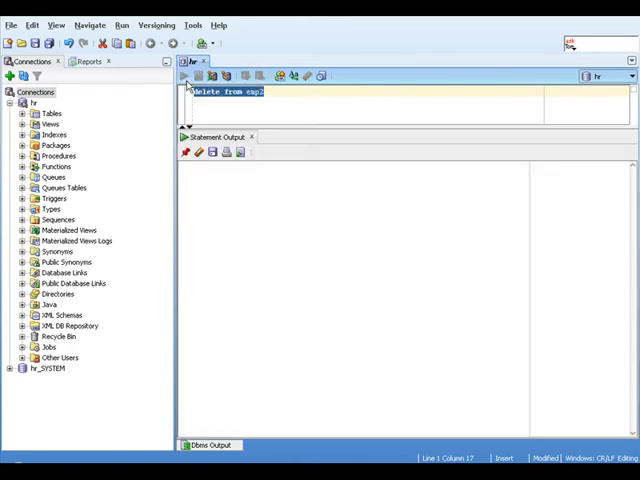
pyautogui.click(184, 76)
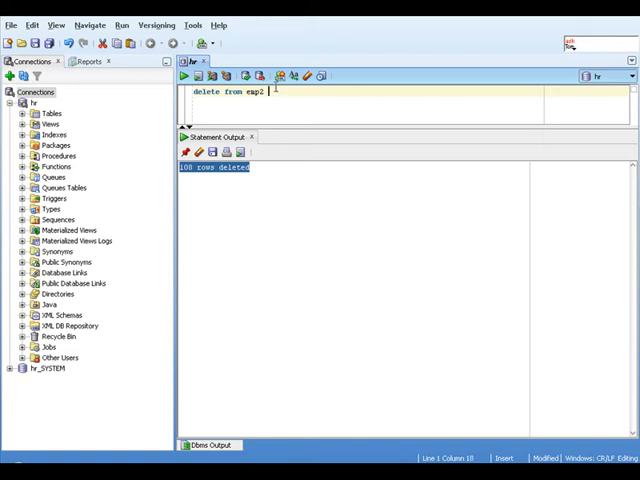
# Add 'where employee_id>100' to the delete and rerun it, deleting 107 rows.
pyautogui.click(184, 76)
pyautogui.write(' where employee_id')
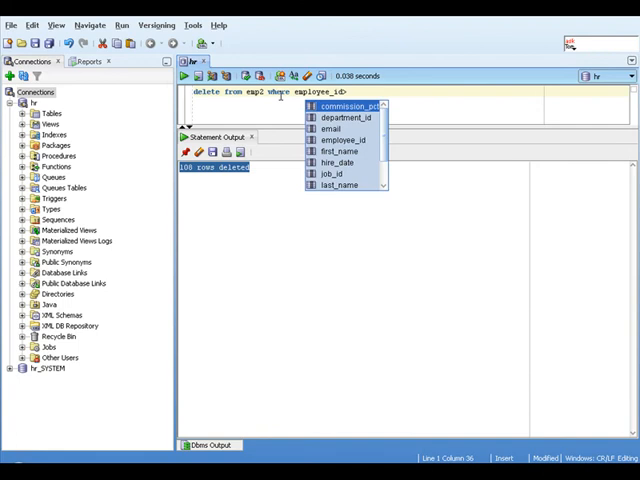
pyautogui.write('>')
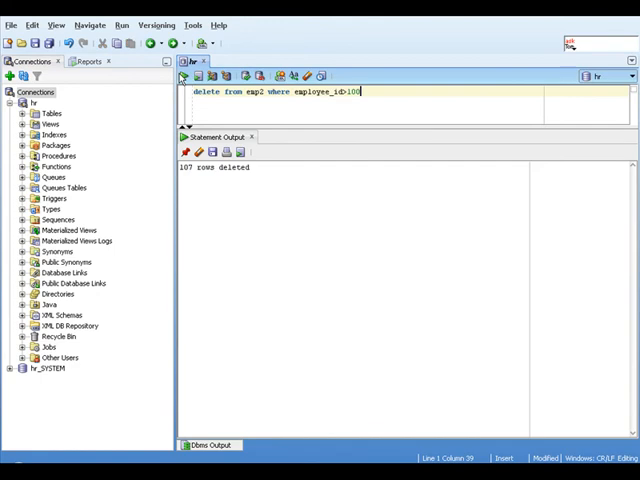
pyautogui.moveTo(330, 198)
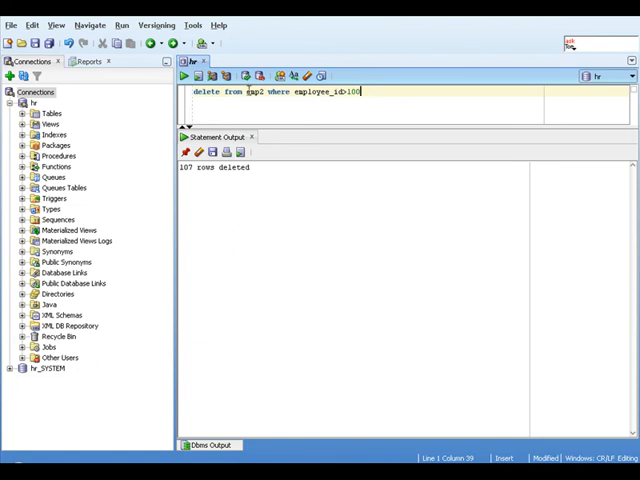
# Extend the WHERE clause with 'and department_id=10 or first_name like 'J%''.
pyautogui.click(184, 76)
pyautogui.write(' and')
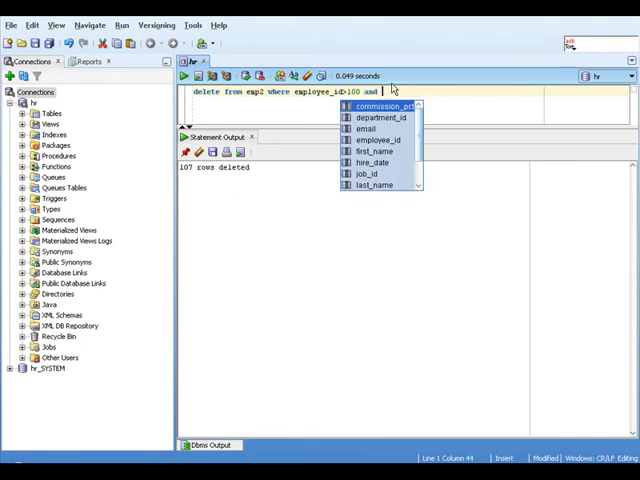
pyautogui.press('Down')
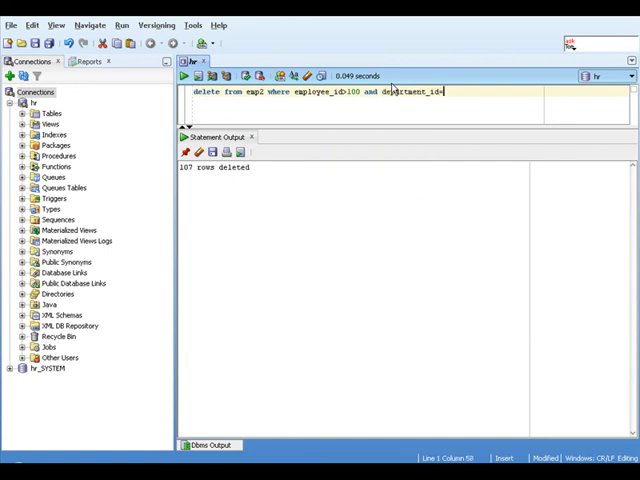
pyautogui.write('10')
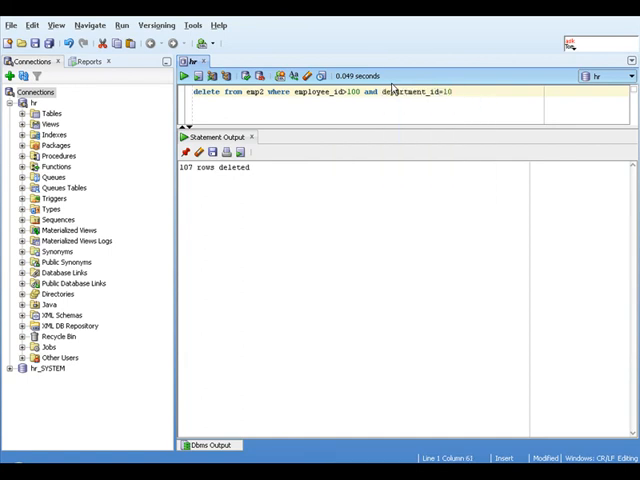
pyautogui.write('or')
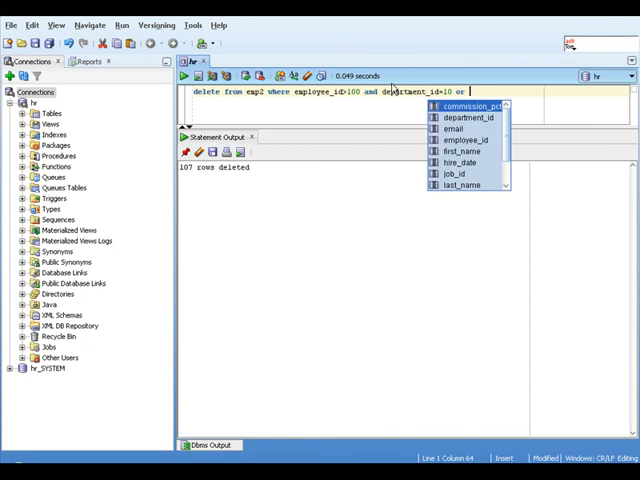
pyautogui.moveTo(463, 140)
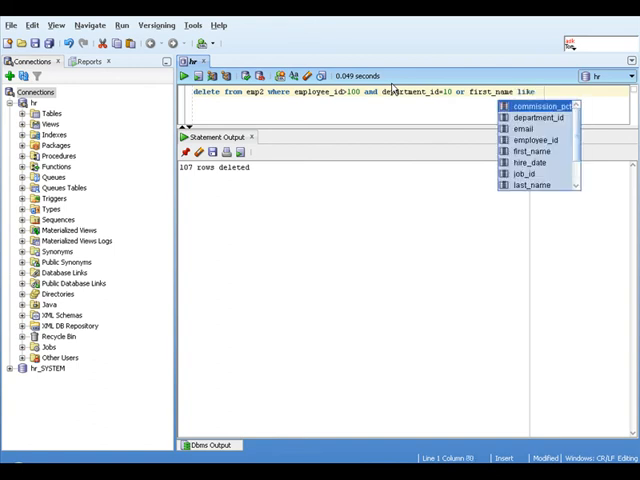
pyautogui.write("'")
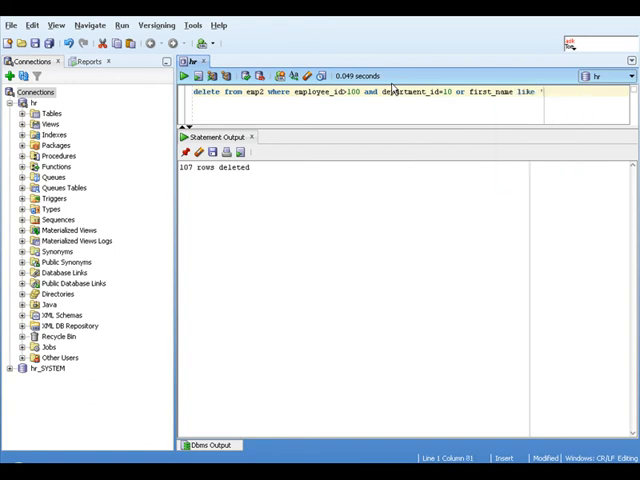
pyautogui.write("'")
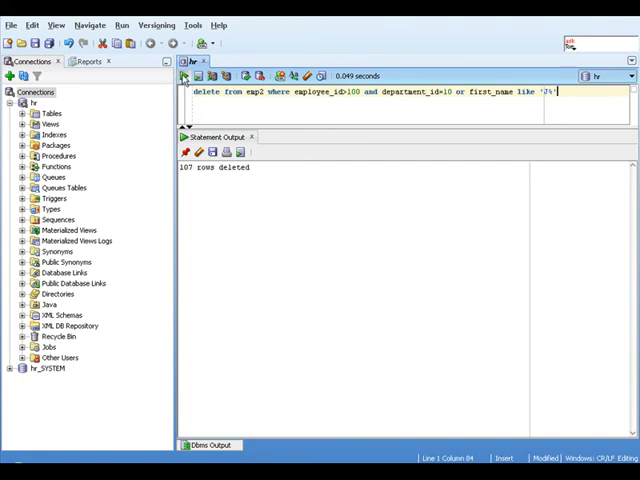
# Run the delete with the AND/OR conditions, deleting 16 rows.
pyautogui.click(184, 76)
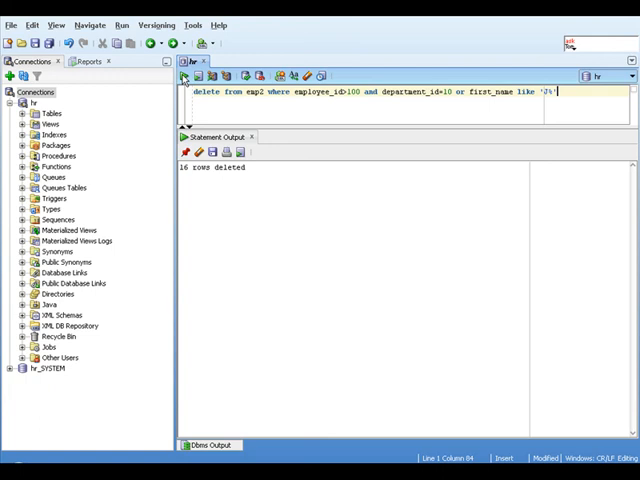
pyautogui.moveTo(276, 156)
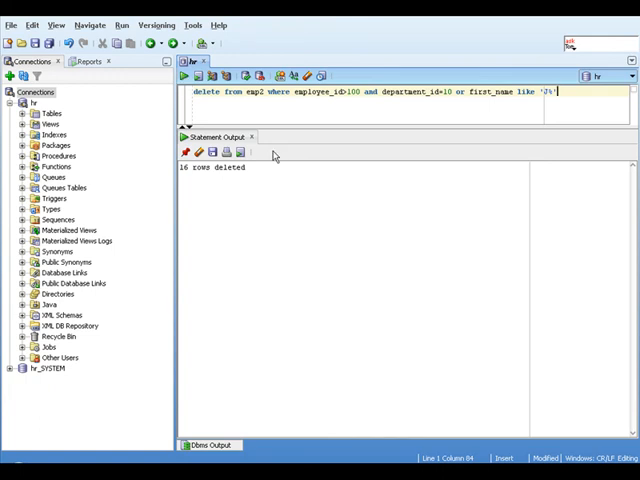